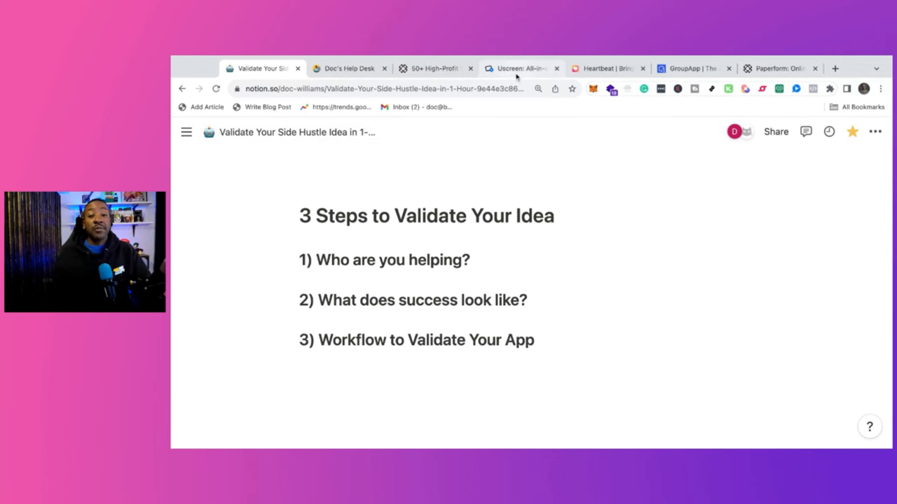
Glance at the Heartbeat and Doc's Help Desk pages, then return to the side hustle validation guide.
{"action": "left_click", "coordinate": [605, 67]}
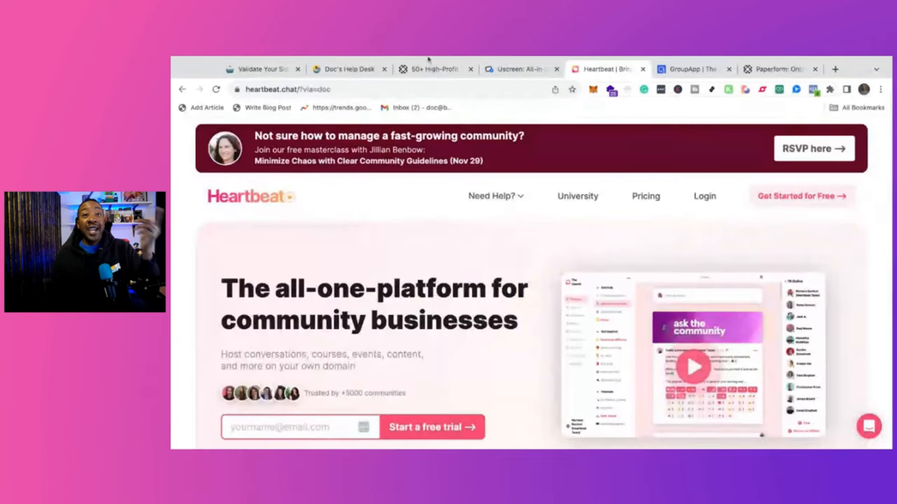
{"action": "left_click", "coordinate": [348, 68]}
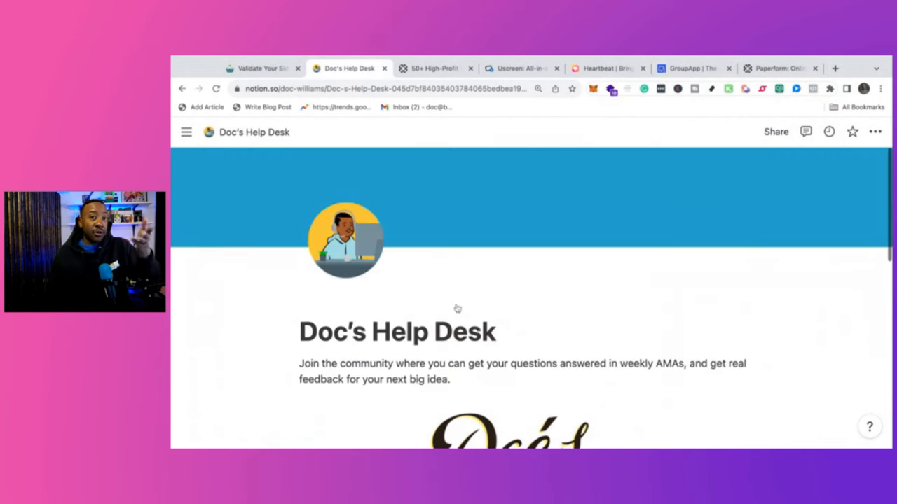
{"action": "left_click", "coordinate": [264, 67]}
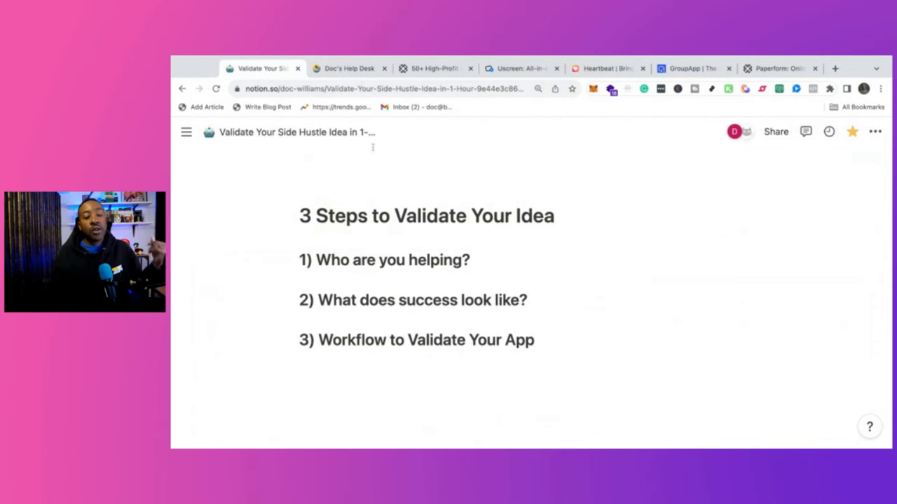
Browse down the validation guide through its introduction and early sections.
{"action": "scroll", "scroll_direction": "down", "scroll_amount": 3}
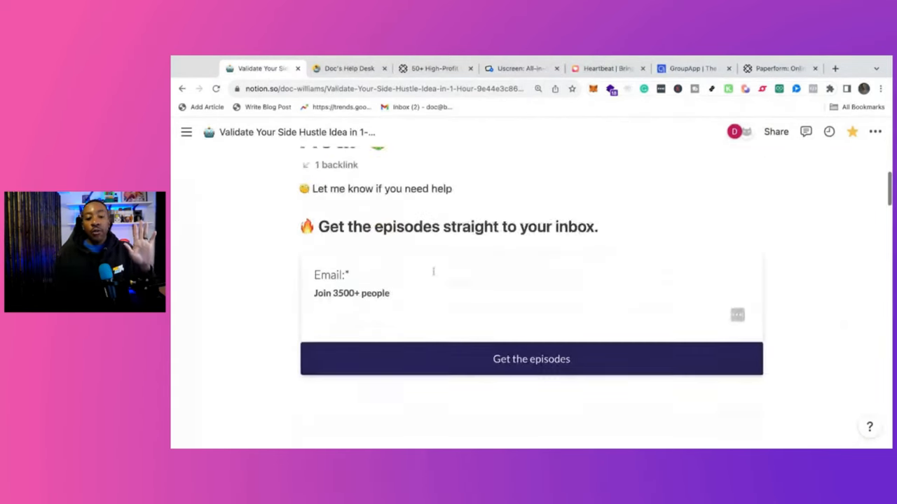
{"action": "scroll", "scroll_direction": "up", "scroll_amount": 3}
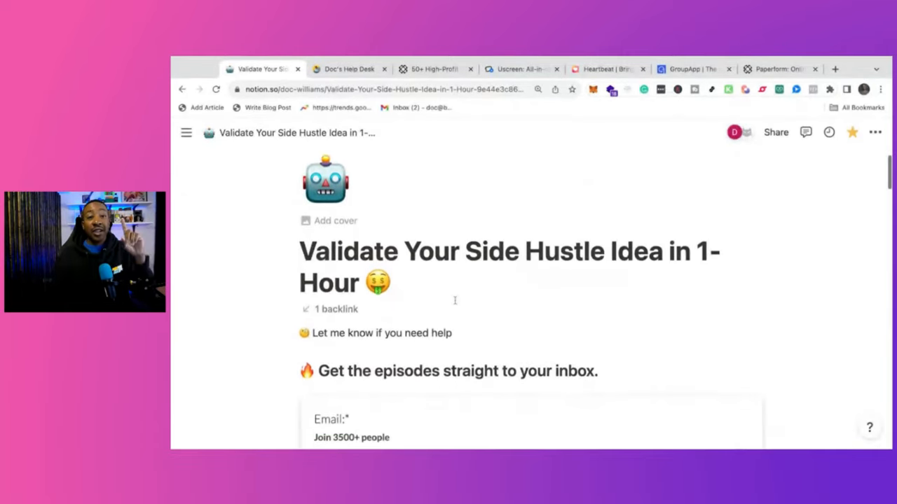
{"action": "scroll", "scroll_direction": "down", "scroll_amount": 3}
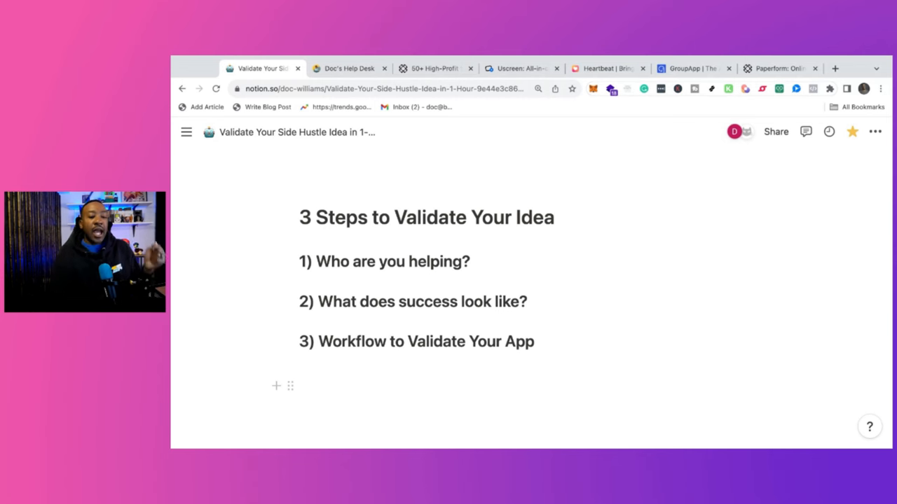
{"action": "scroll", "scroll_direction": "down", "scroll_amount": 3}
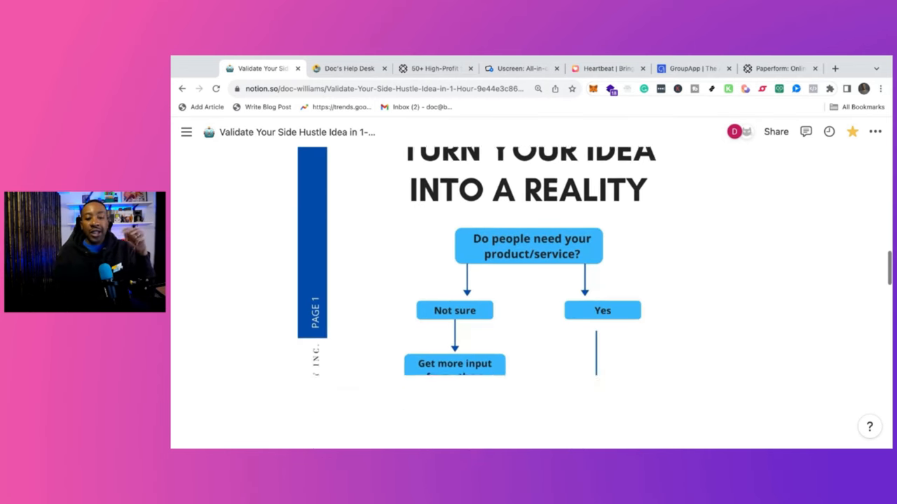
{"action": "scroll", "scroll_direction": "down", "scroll_amount": 3}
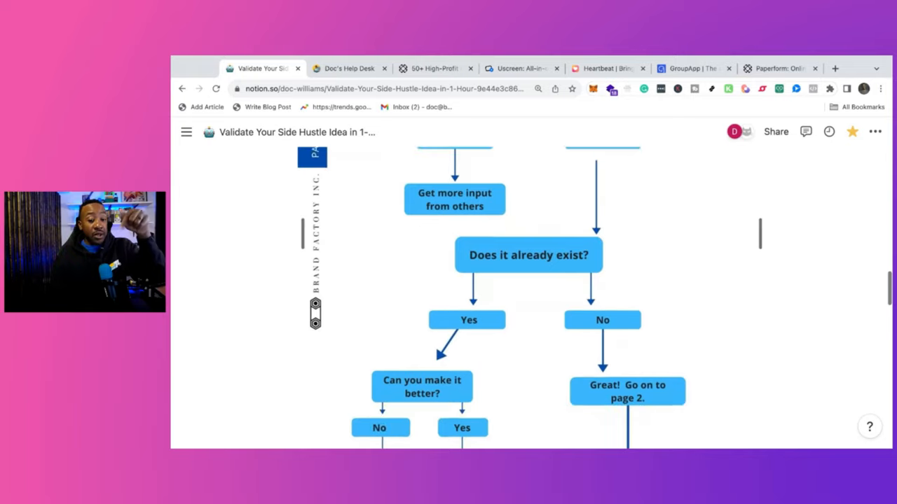
{"action": "scroll", "scroll_direction": "up", "scroll_amount": 3}
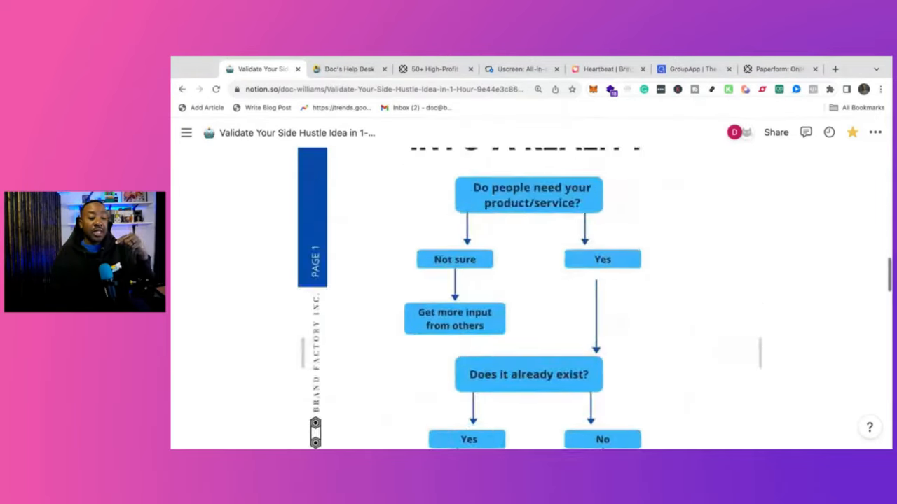
{"action": "scroll", "scroll_direction": "up", "scroll_amount": 3}
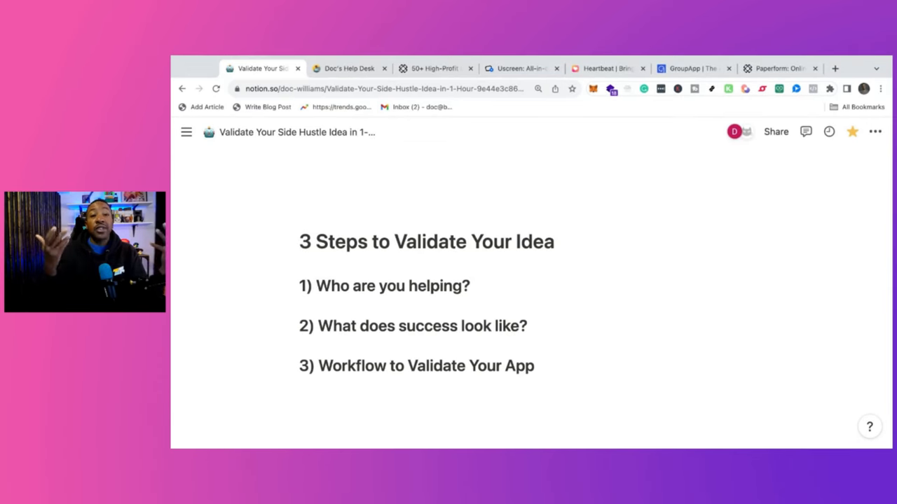
{"action": "scroll", "scroll_direction": "down", "scroll_amount": 3}
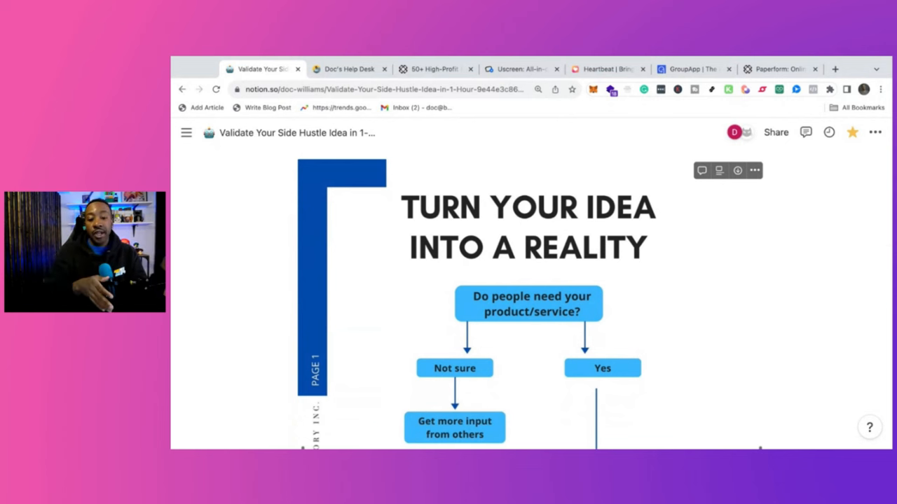
{"action": "scroll", "scroll_direction": "down", "scroll_amount": 3}
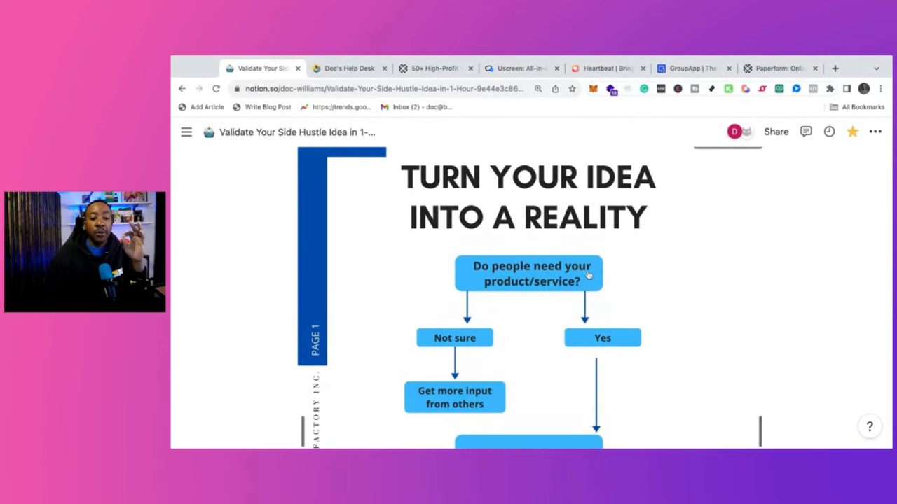
{"action": "mouse_move", "coordinate": [485, 317]}
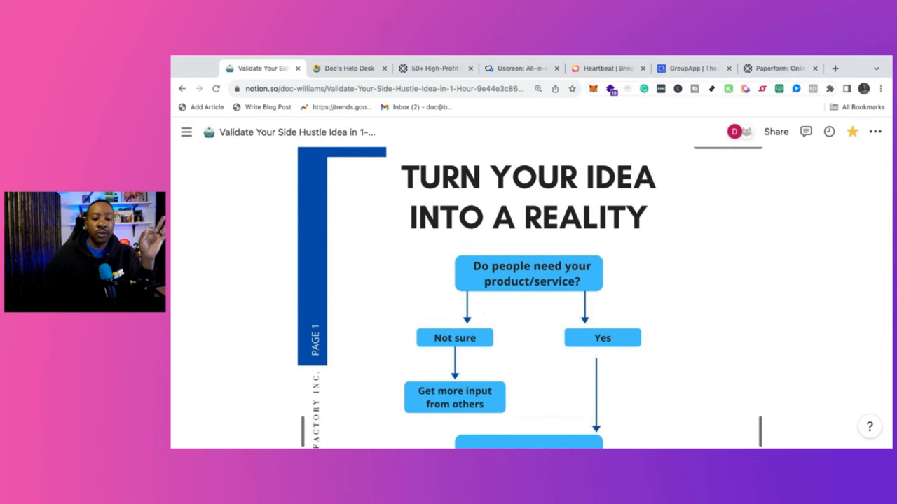
{"action": "scroll", "scroll_direction": "down", "scroll_amount": 3}
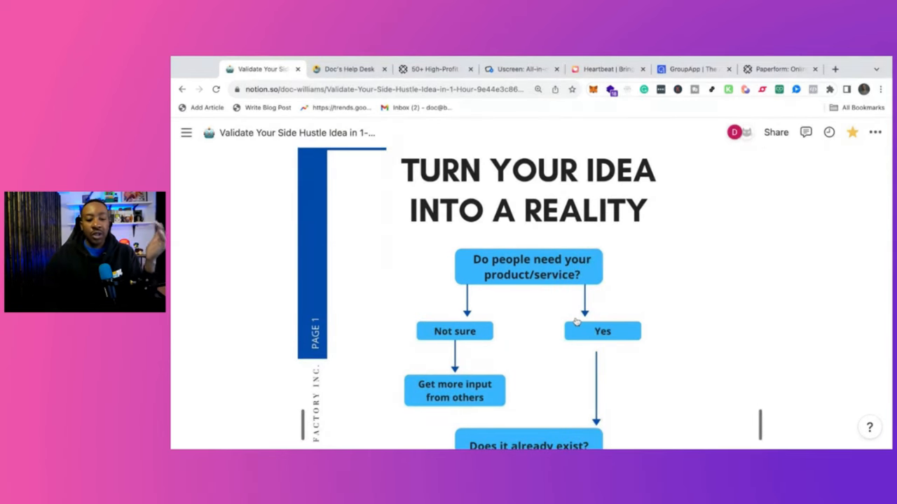
{"action": "mouse_move", "coordinate": [487, 331]}
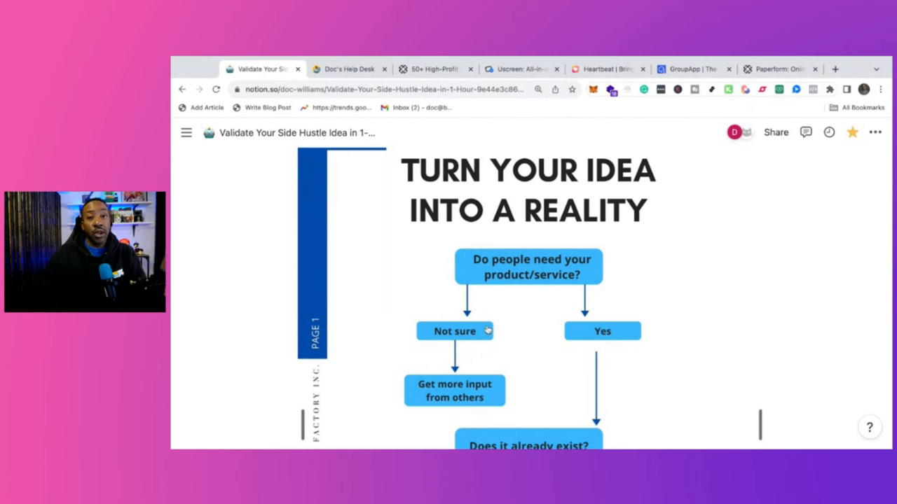
{"action": "mouse_move", "coordinate": [499, 348]}
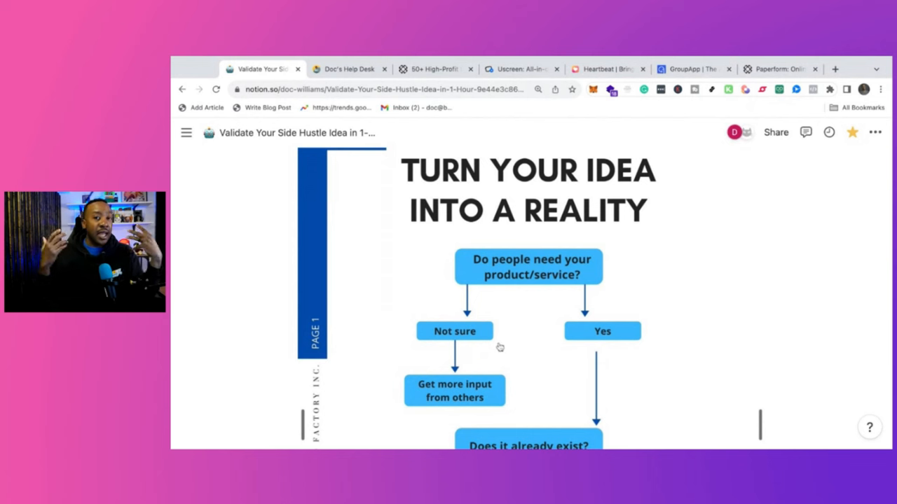
{"action": "mouse_move", "coordinate": [499, 347]}
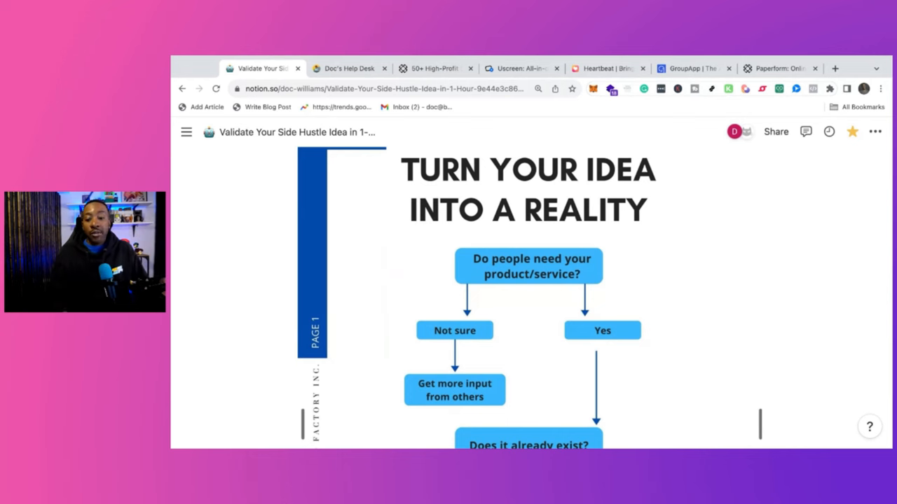
Reach the flowchart asking 'Will people want it?' and 'Do I want to do it?'.
{"action": "scroll", "scroll_direction": "down", "scroll_amount": 3}
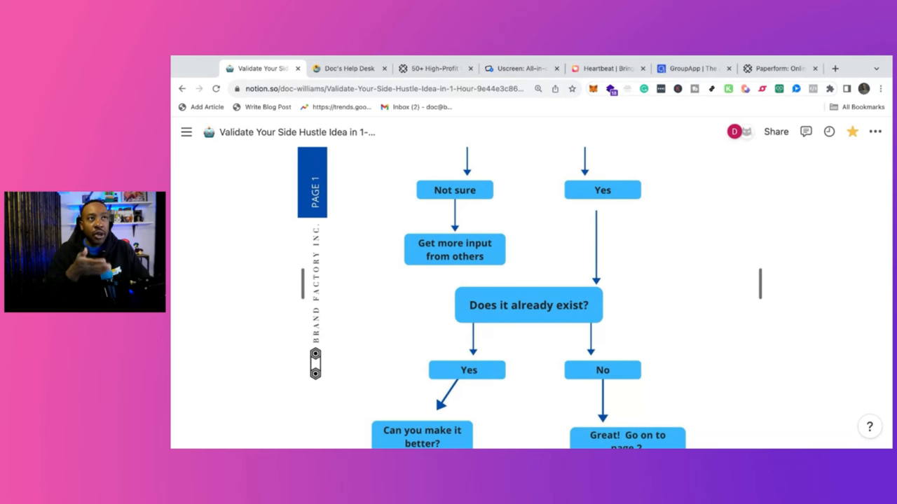
{"action": "scroll", "scroll_direction": "down", "scroll_amount": 3}
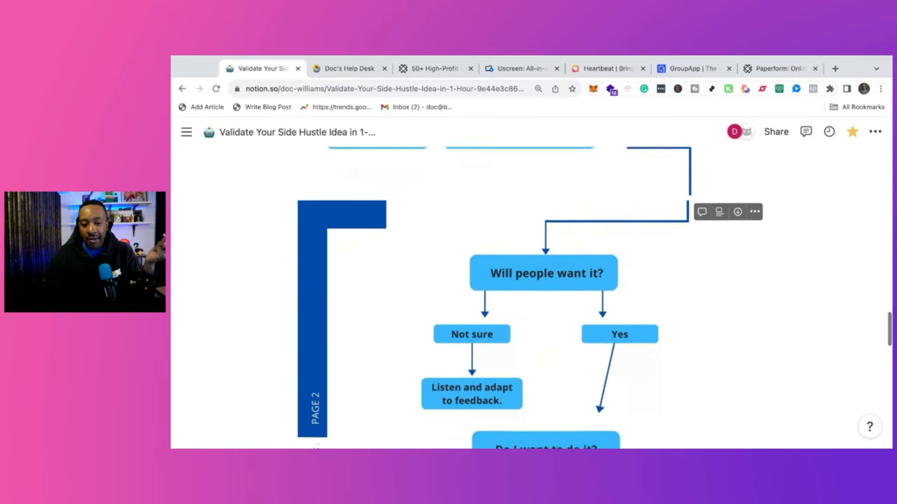
{"action": "scroll", "scroll_direction": "down", "scroll_amount": 3}
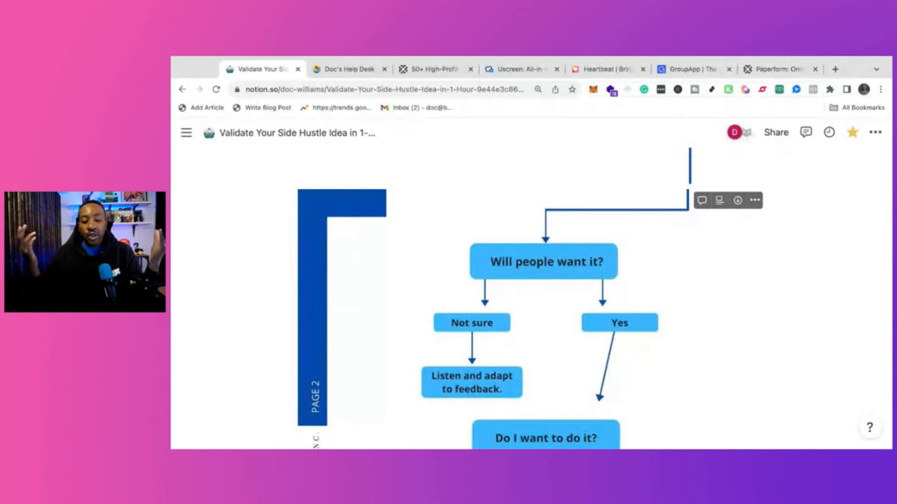
{"action": "scroll", "scroll_direction": "down", "scroll_amount": 3}
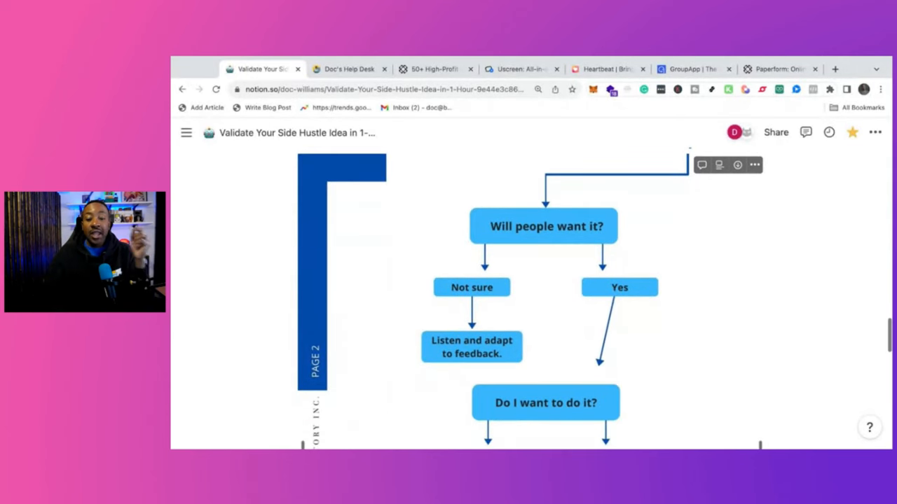
{"action": "scroll", "scroll_direction": "down", "scroll_amount": 3}
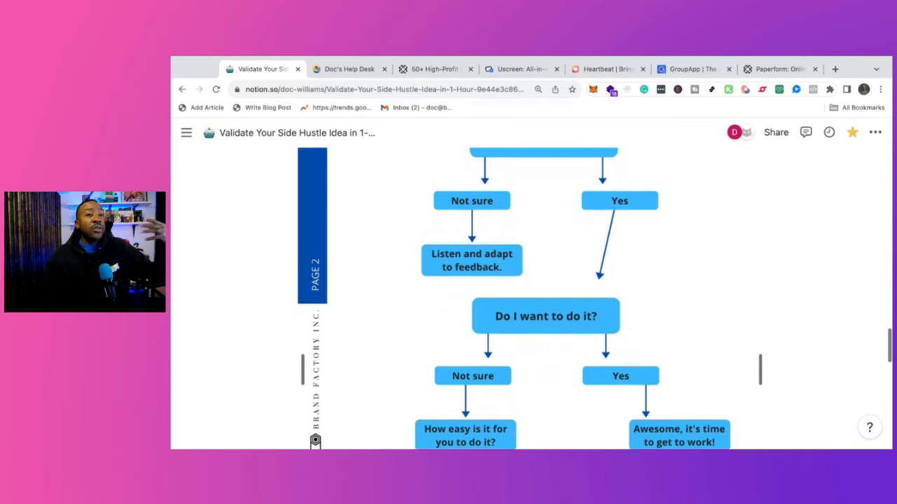
{"action": "scroll", "scroll_direction": "up", "scroll_amount": 3}
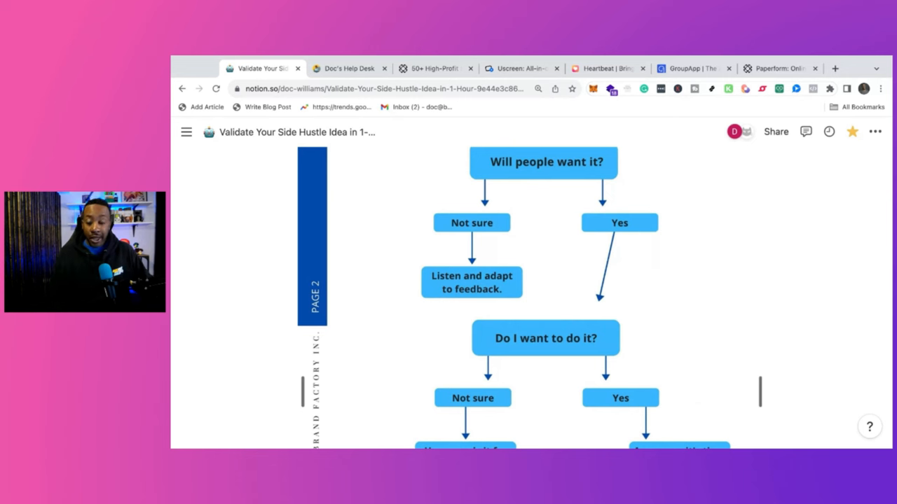
Follow the flowchart down to 'The Ask', then switch to the 50+ High-Profit Side Hustle page.
{"action": "scroll", "scroll_direction": "down", "scroll_amount": 3}
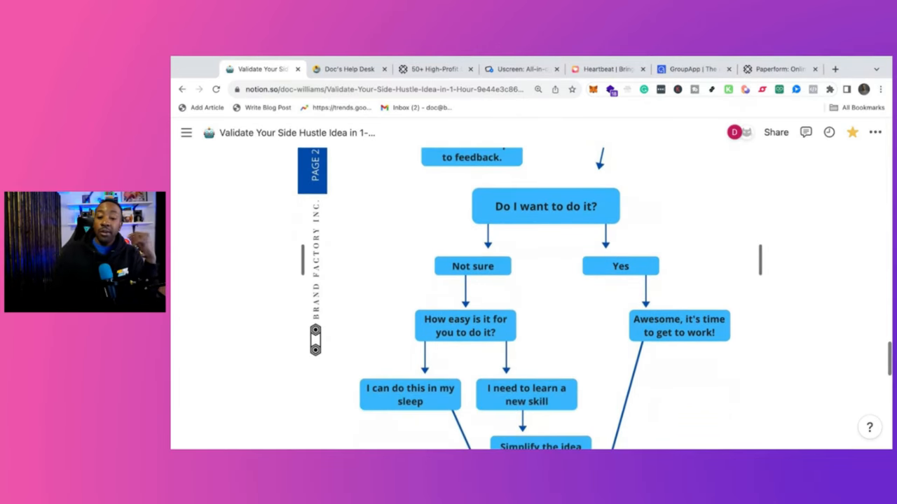
{"action": "scroll", "scroll_direction": "down", "scroll_amount": 3}
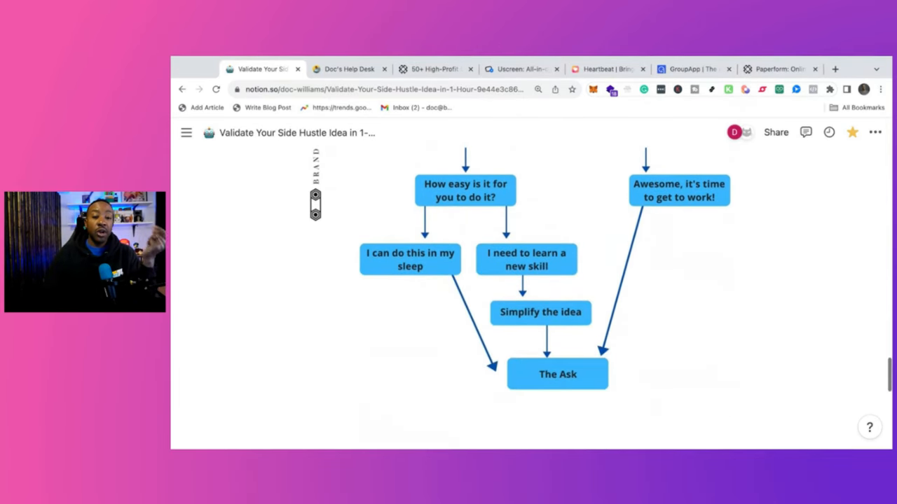
{"action": "scroll", "scroll_direction": "up", "scroll_amount": 3}
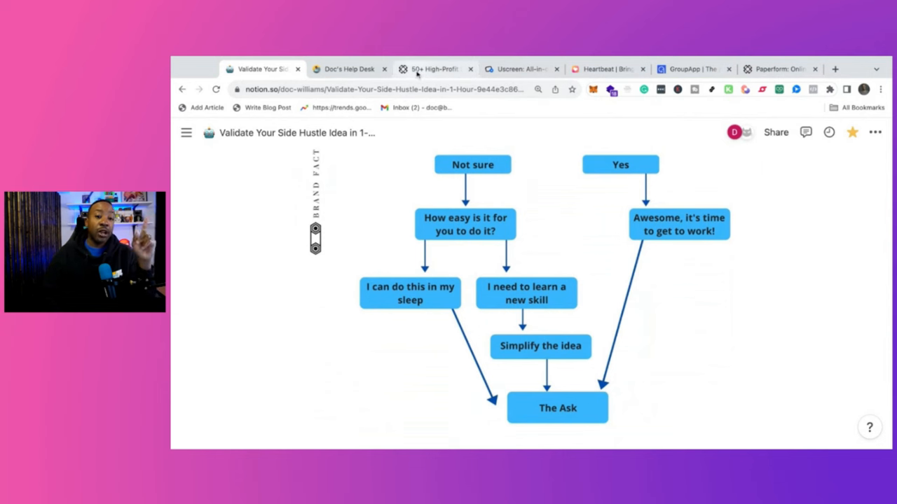
{"action": "left_click", "coordinate": [435, 68]}
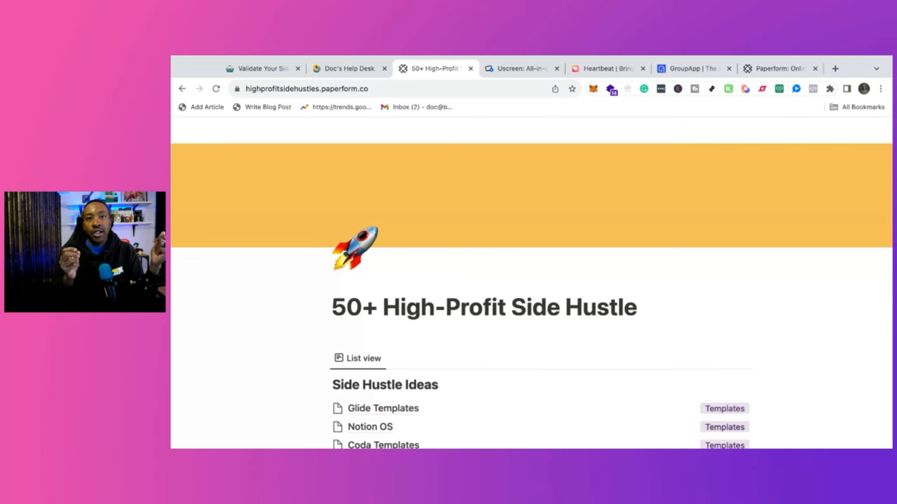
Browse the Paperform idea list and Get Access form, then return to the Notion guide at Build MVP.
{"action": "scroll", "scroll_direction": "down", "scroll_amount": 3}
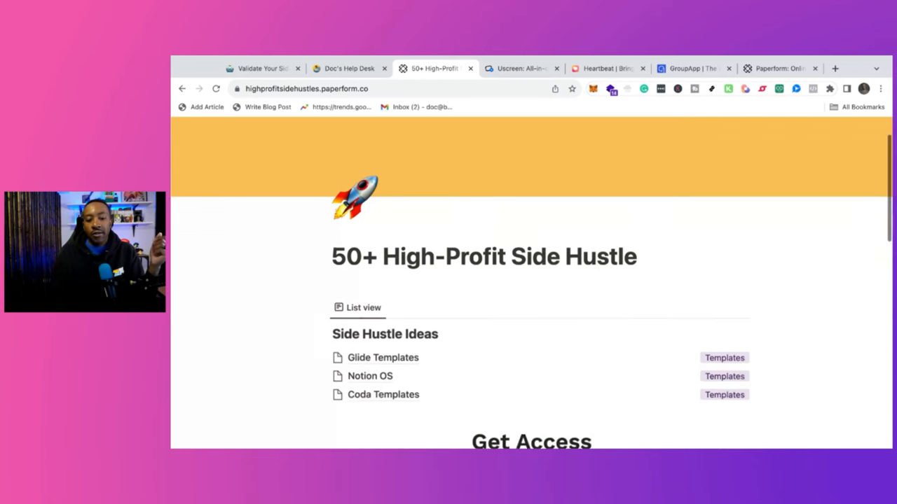
{"action": "scroll", "scroll_direction": "down", "scroll_amount": 3}
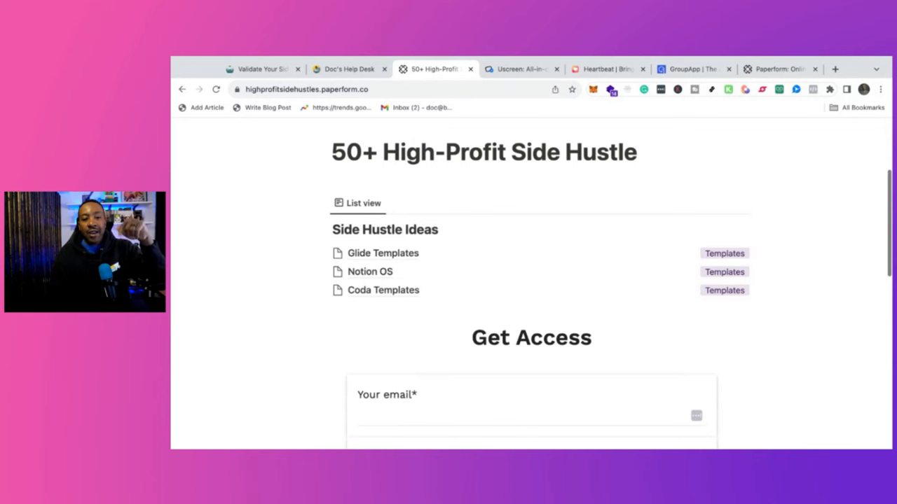
{"action": "left_click", "coordinate": [263, 69]}
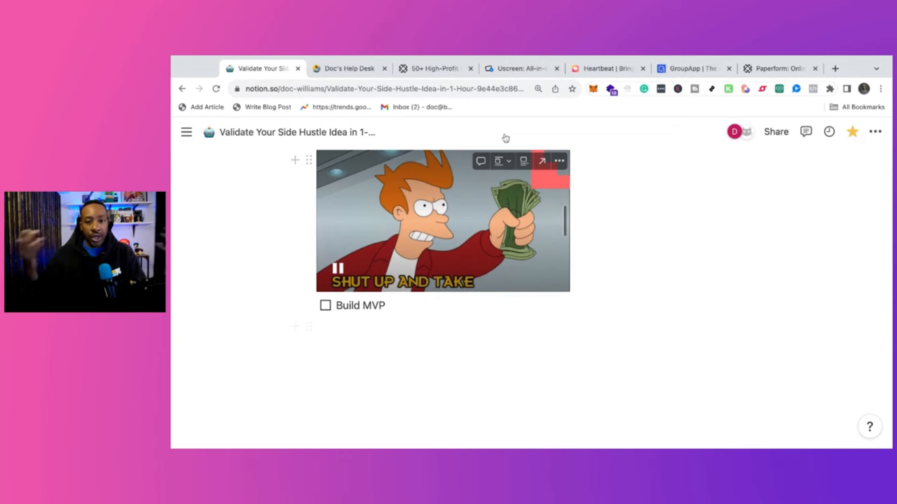
Visit the Uscreen, Heartbeat and GroupApp home pages in turn, ending on GroupApp.
{"action": "left_click", "coordinate": [519, 69]}
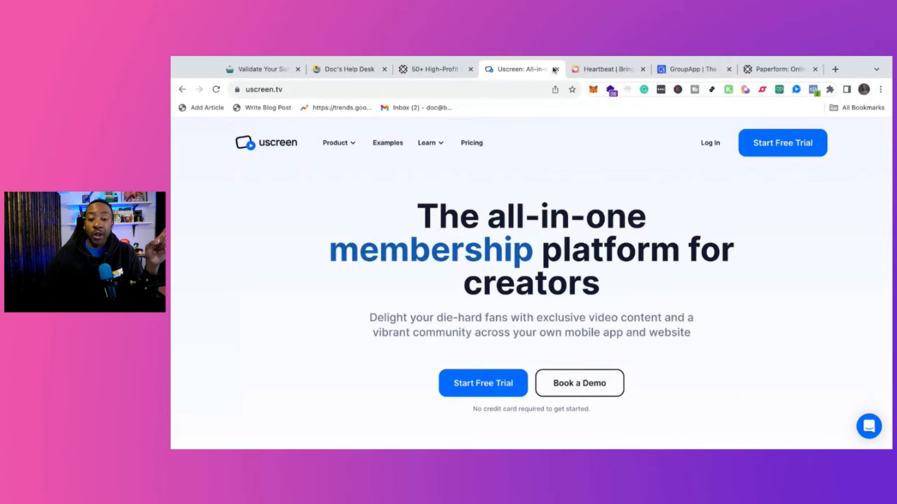
{"action": "left_click", "coordinate": [602, 69]}
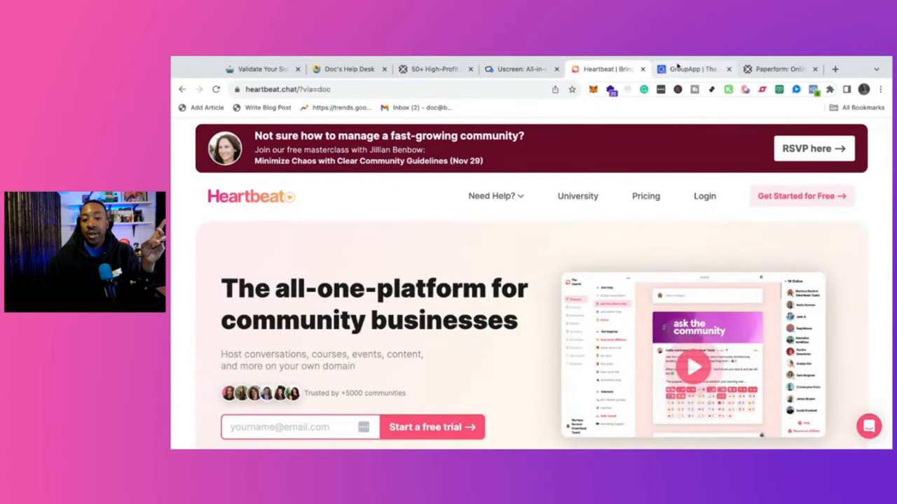
{"action": "left_click", "coordinate": [692, 69]}
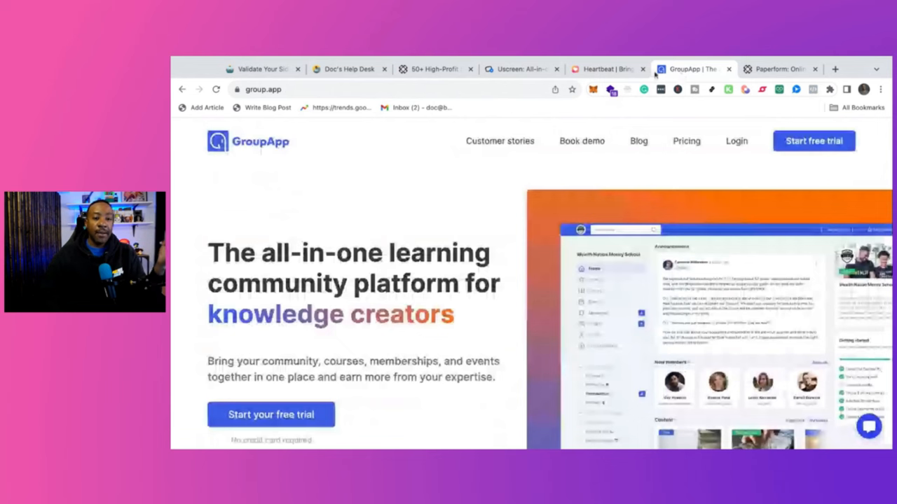
Revisit the Uscreen membership platform page, then switch to the Heartbeat page.
{"action": "left_click", "coordinate": [520, 69]}
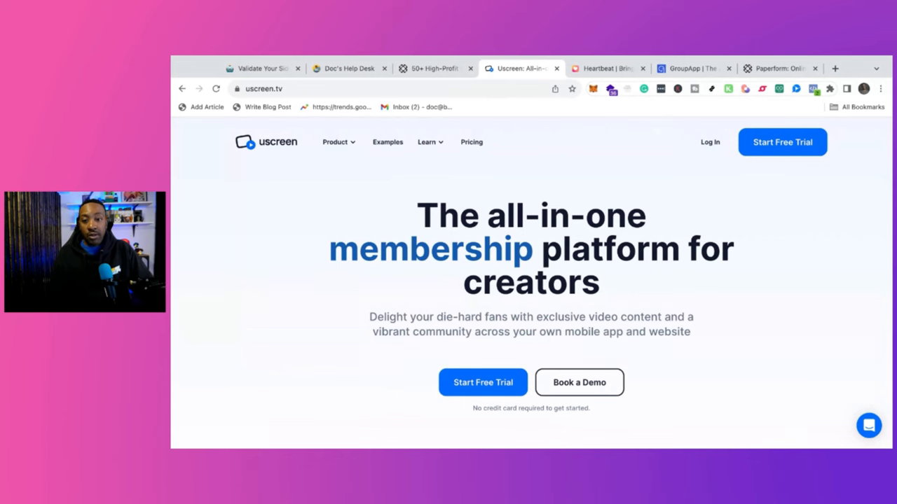
{"action": "left_click", "coordinate": [605, 69]}
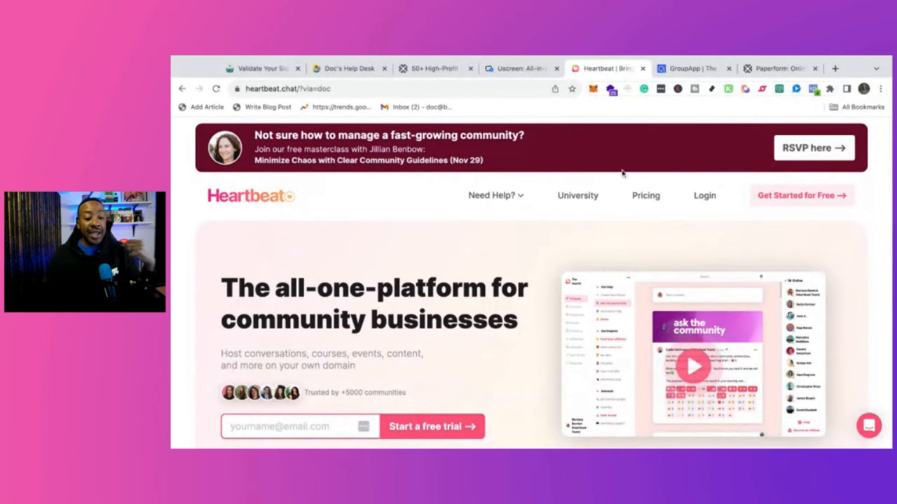
Browse Heartbeat's homepage down through its feature sections, then return to Uscreen.
{"action": "scroll", "scroll_direction": "down", "scroll_amount": 3}
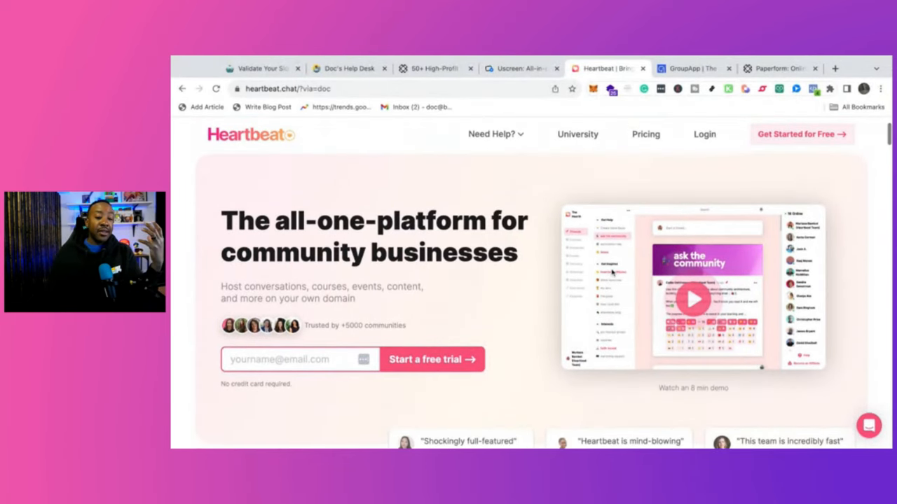
{"action": "scroll", "scroll_direction": "up", "scroll_amount": 3}
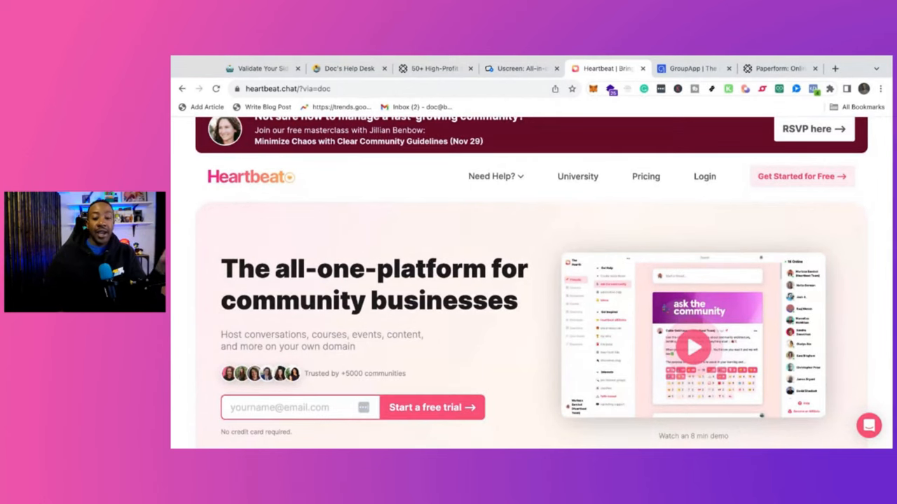
{"action": "scroll", "scroll_direction": "down", "scroll_amount": 3}
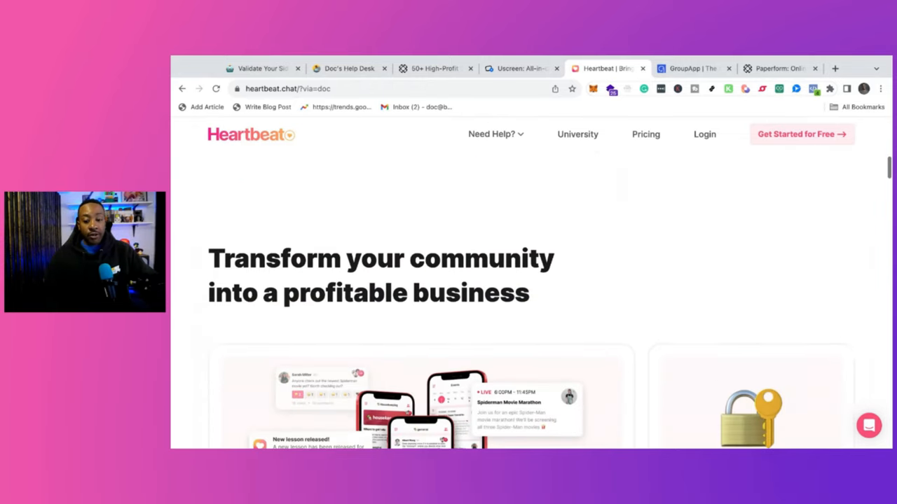
{"action": "scroll", "scroll_direction": "down", "scroll_amount": 3}
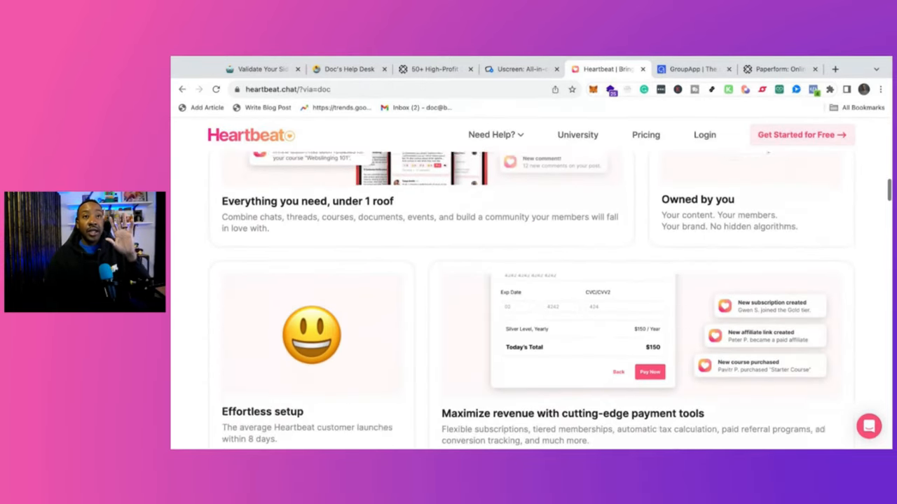
{"action": "scroll", "scroll_direction": "down", "scroll_amount": 3}
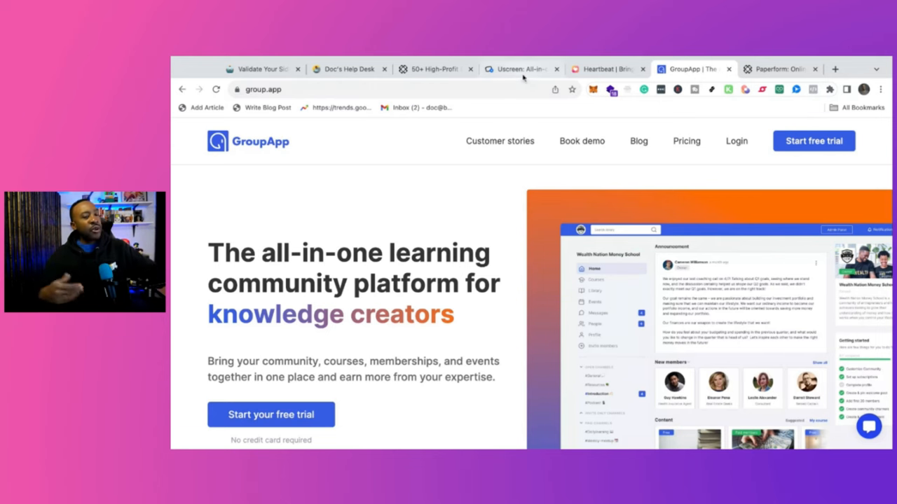
{"action": "left_click", "coordinate": [518, 69]}
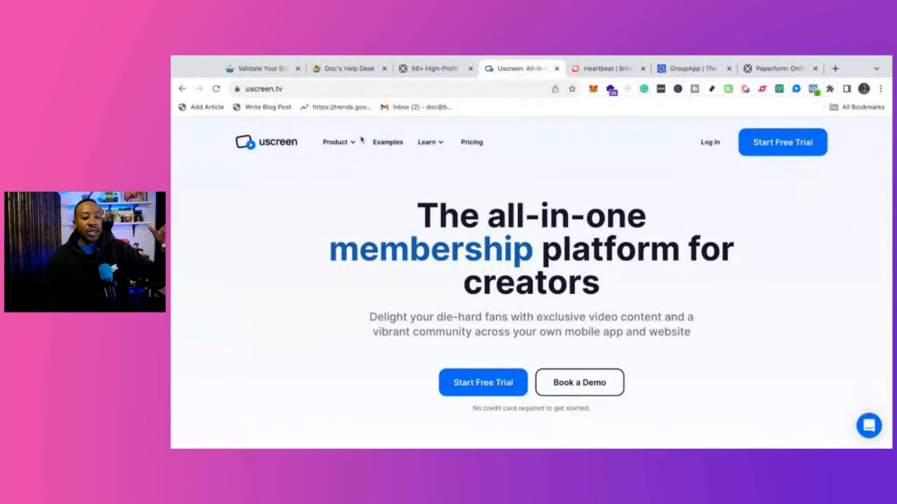
View Uscreen's Ultimate Marketing Toolset page, then return to the Heartbeat features page.
{"action": "left_click", "coordinate": [339, 142]}
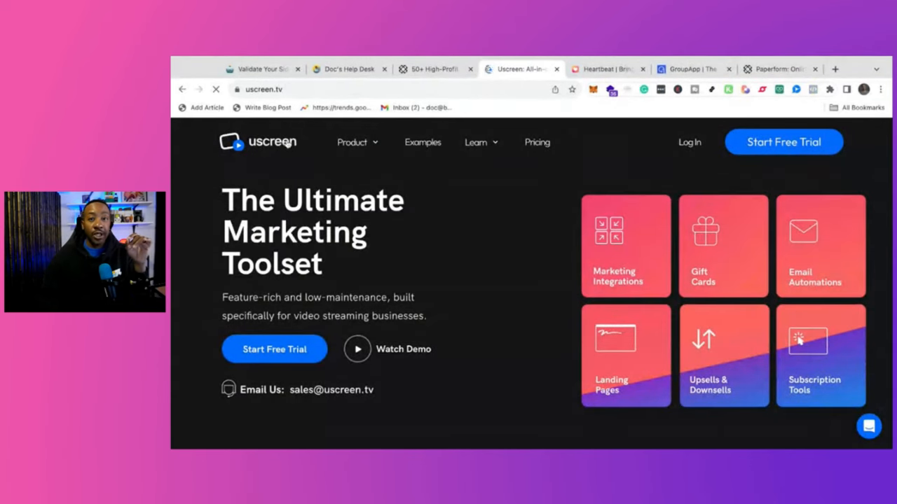
{"action": "left_click", "coordinate": [607, 68]}
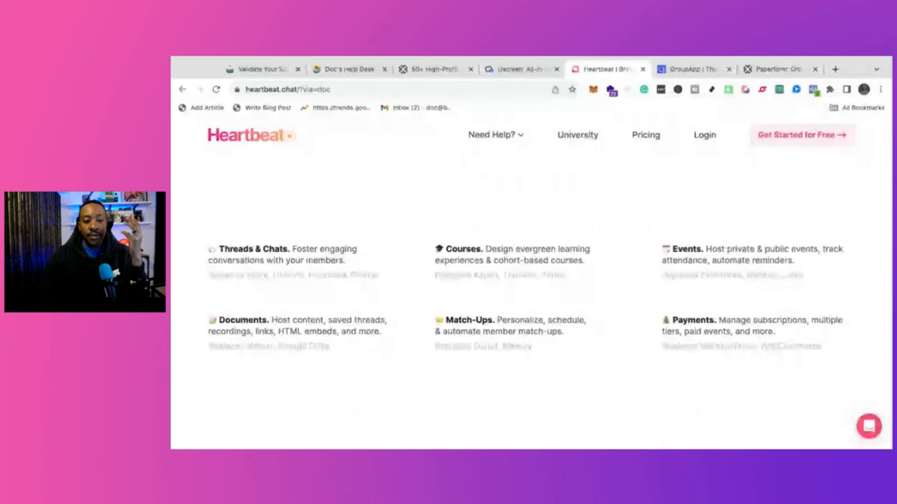
Browse Heartbeat's feature overview of threads, courses, events, documents, match-ups and payments.
{"action": "scroll", "scroll_direction": "down", "scroll_amount": 3}
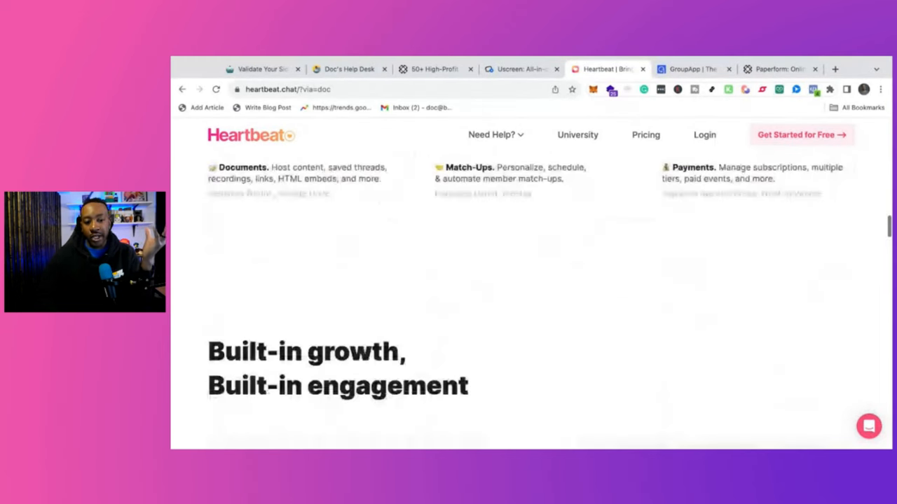
{"action": "scroll", "scroll_direction": "up", "scroll_amount": 3}
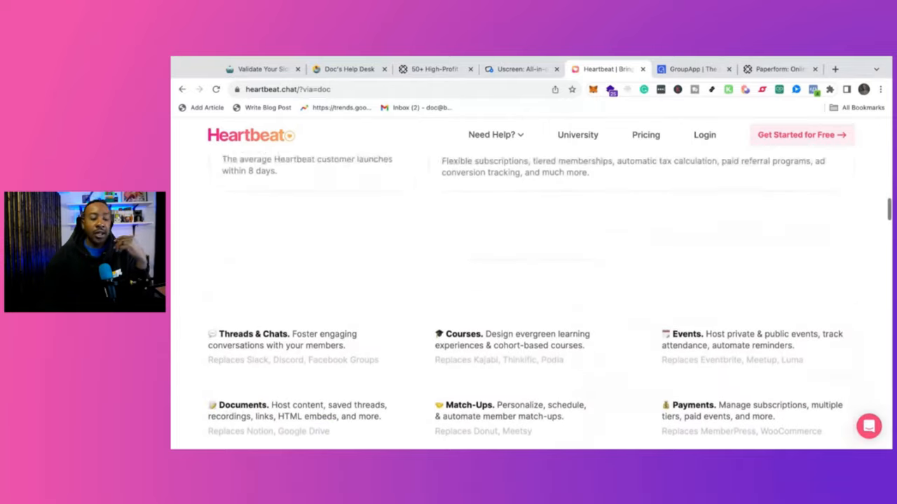
{"action": "scroll", "scroll_direction": "down", "scroll_amount": 3}
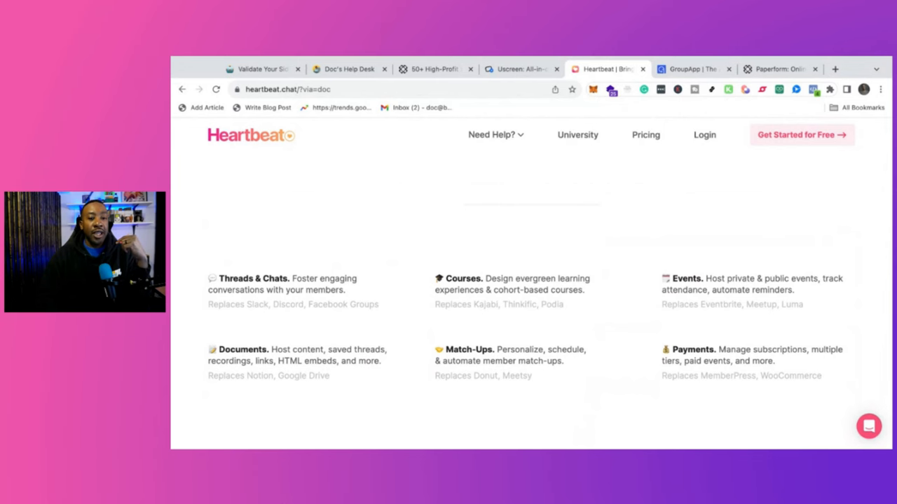
{"action": "scroll", "scroll_direction": "up", "scroll_amount": 3}
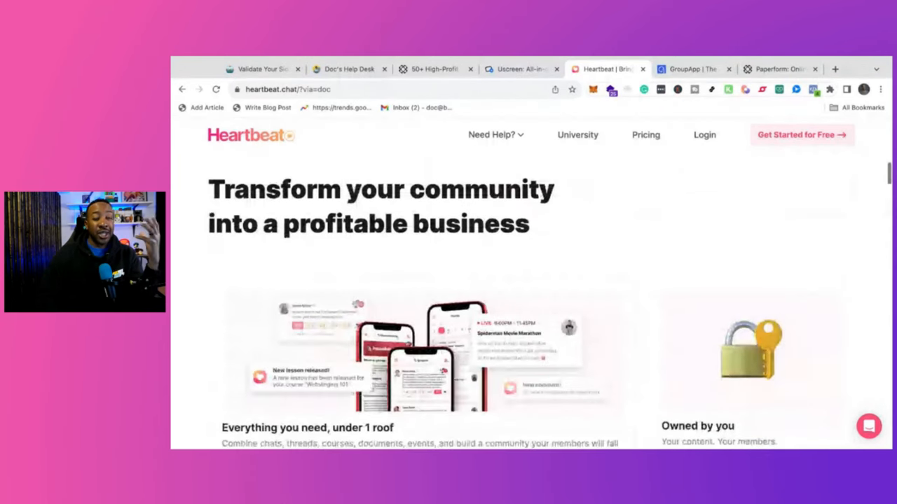
{"action": "scroll", "scroll_direction": "down", "scroll_amount": 3}
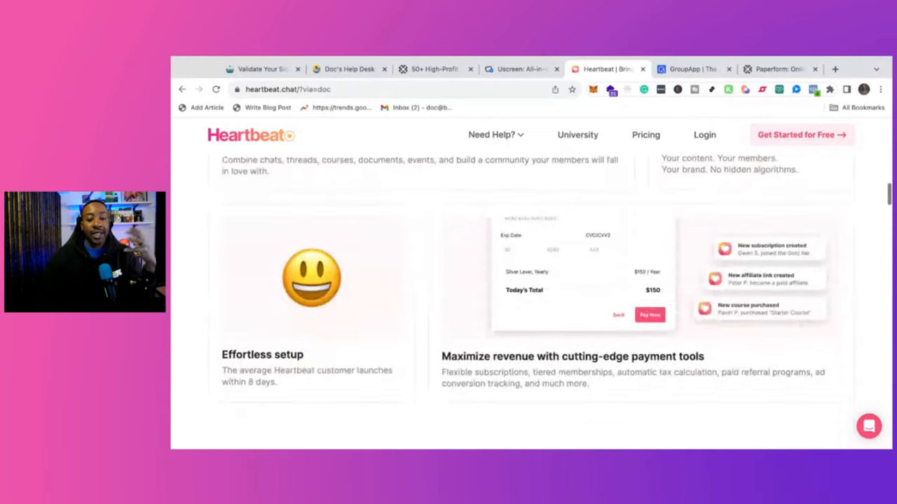
{"action": "scroll", "scroll_direction": "up", "scroll_amount": 3}
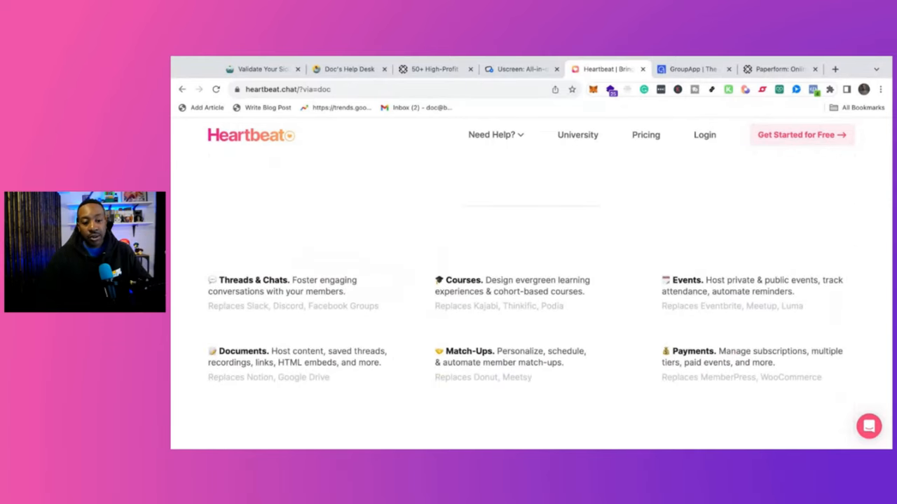
{"action": "scroll", "scroll_direction": "up", "scroll_amount": 3}
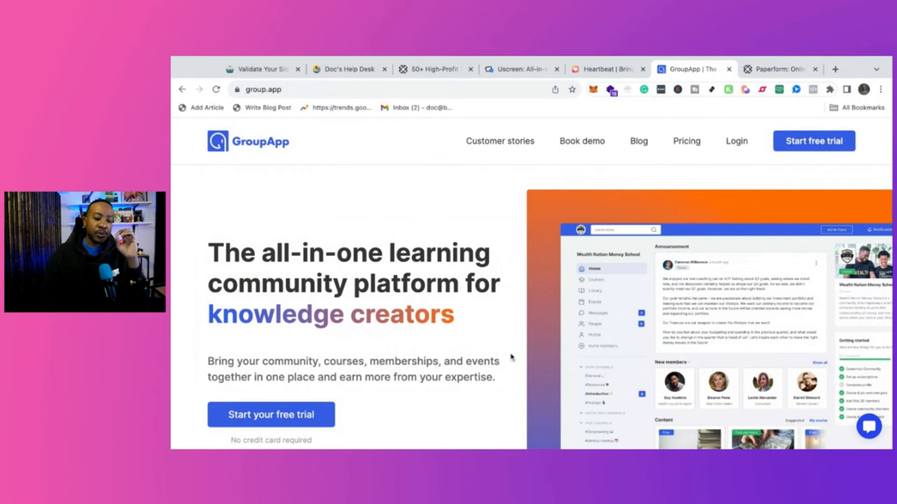
Browse GroupApp's before/after and old-way versus new-way comparisons, then switch to Uscreen.
{"action": "scroll", "scroll_direction": "down", "scroll_amount": 3}
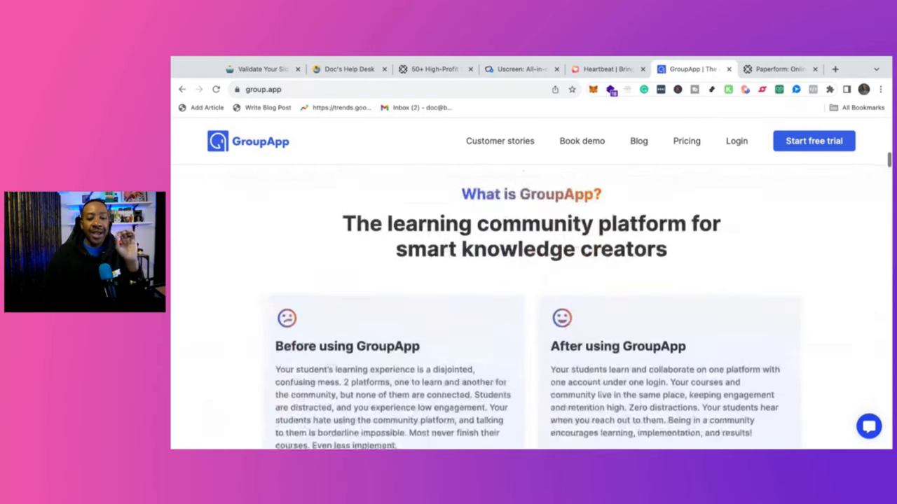
{"action": "scroll", "scroll_direction": "down", "scroll_amount": 3}
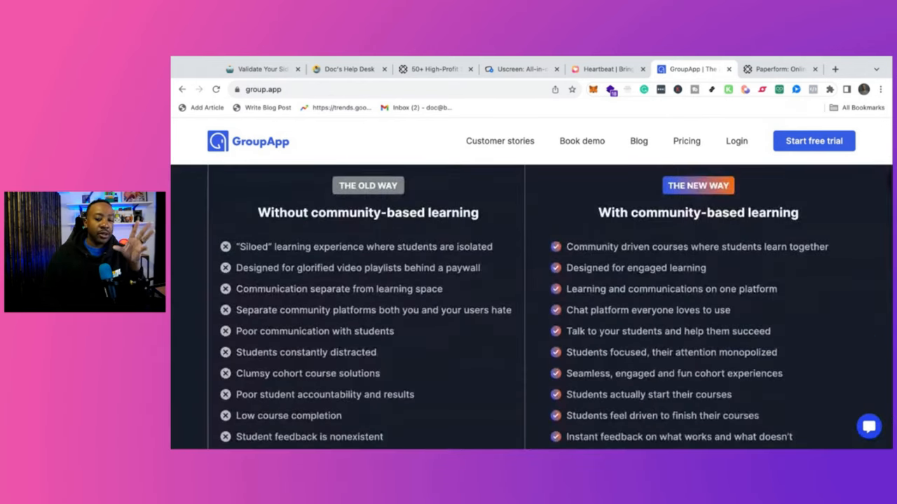
{"action": "scroll", "scroll_direction": "up", "scroll_amount": 3}
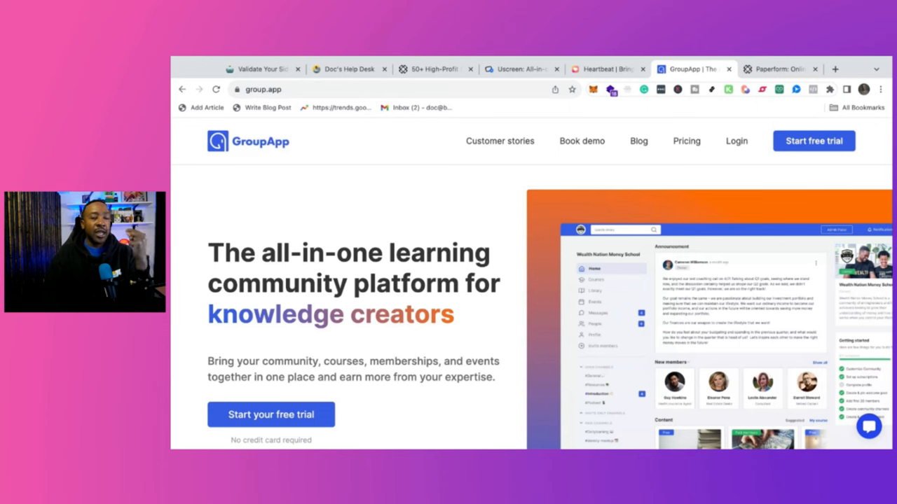
{"action": "mouse_move", "coordinate": [488, 320]}
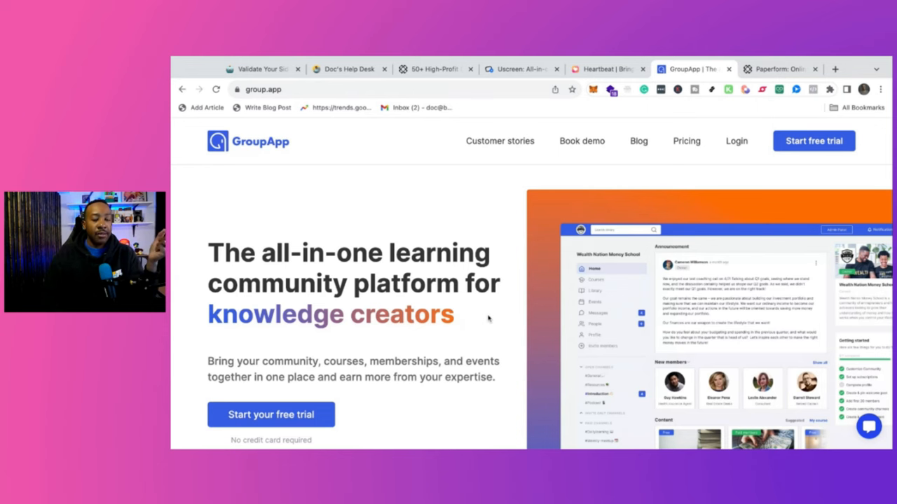
{"action": "mouse_move", "coordinate": [505, 241]}
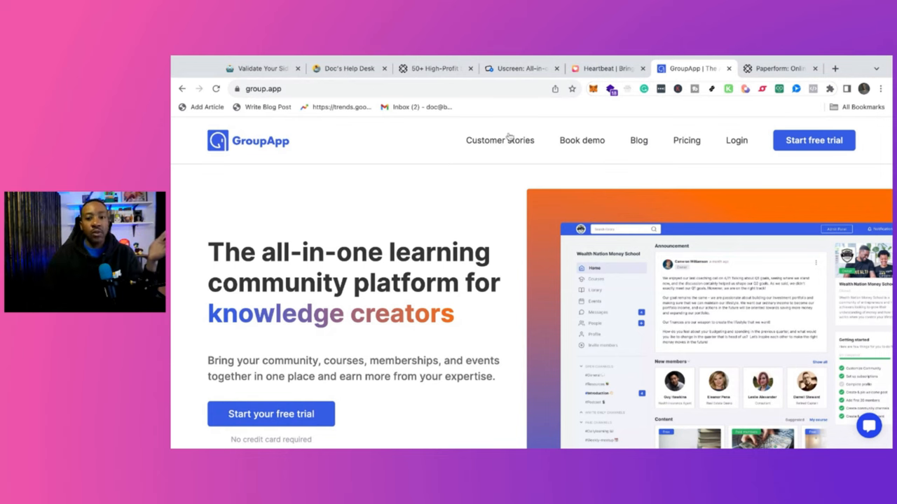
{"action": "left_click", "coordinate": [521, 69]}
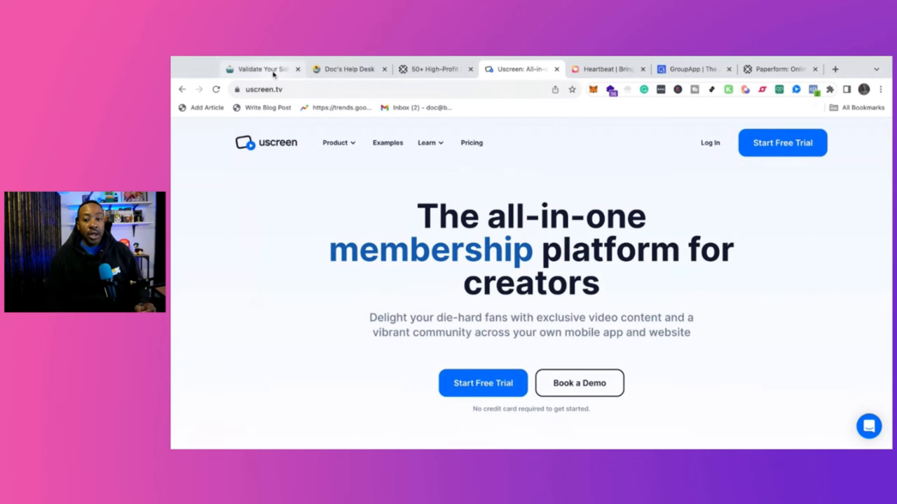
Revisit the validation guide's 3 Steps outline, then switch to the Doc's Help Desk page.
{"action": "left_click", "coordinate": [264, 69]}
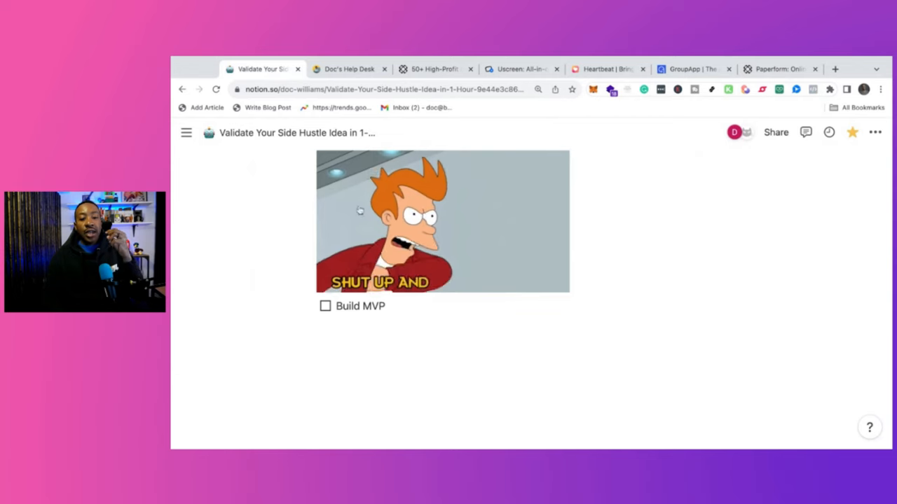
{"action": "scroll", "scroll_direction": "down", "scroll_amount": 3}
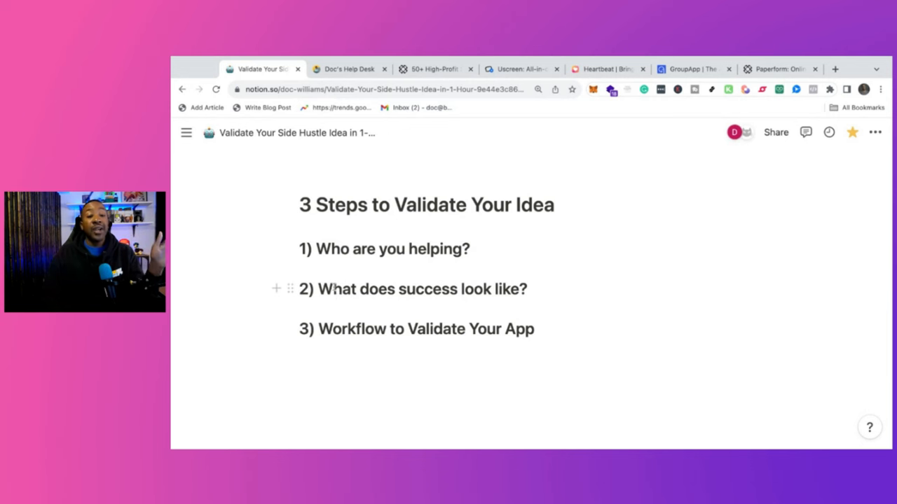
{"action": "left_click", "coordinate": [347, 69]}
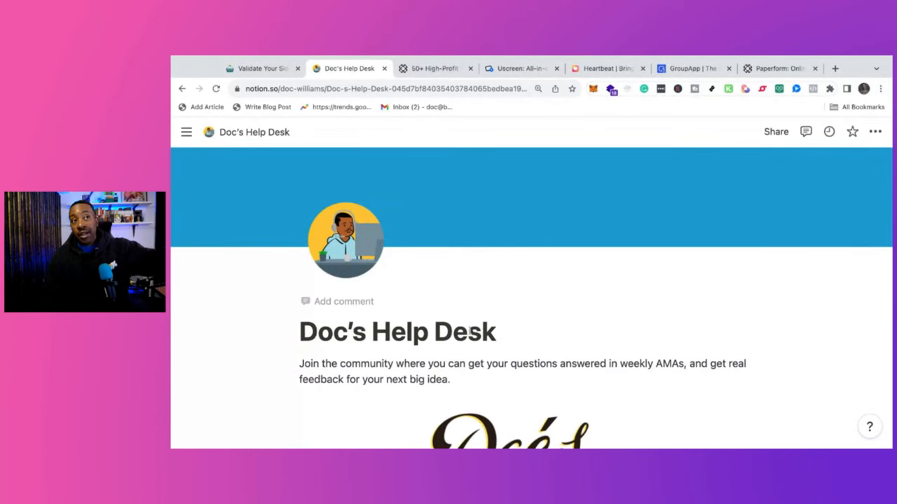
{"action": "scroll", "scroll_direction": "down", "scroll_amount": 3}
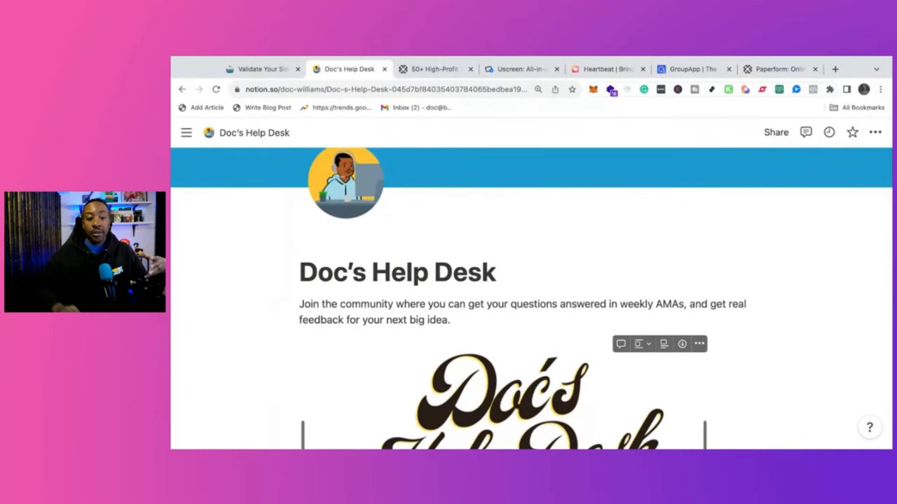
{"action": "scroll", "scroll_direction": "down", "scroll_amount": 3}
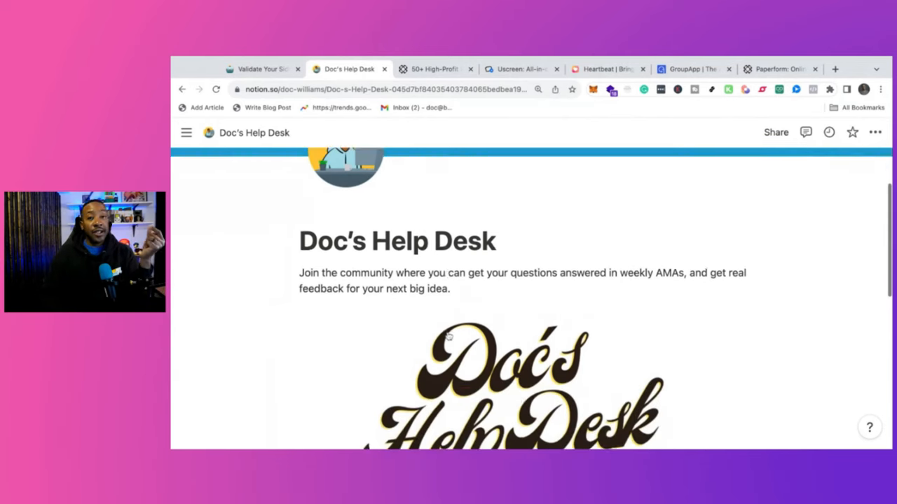
{"action": "scroll", "scroll_direction": "down", "scroll_amount": 3}
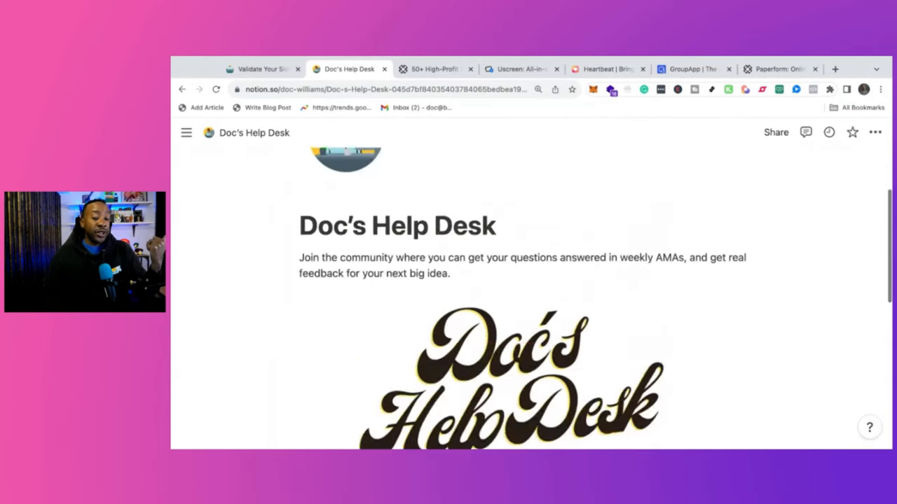
{"action": "scroll", "scroll_direction": "up", "scroll_amount": 3}
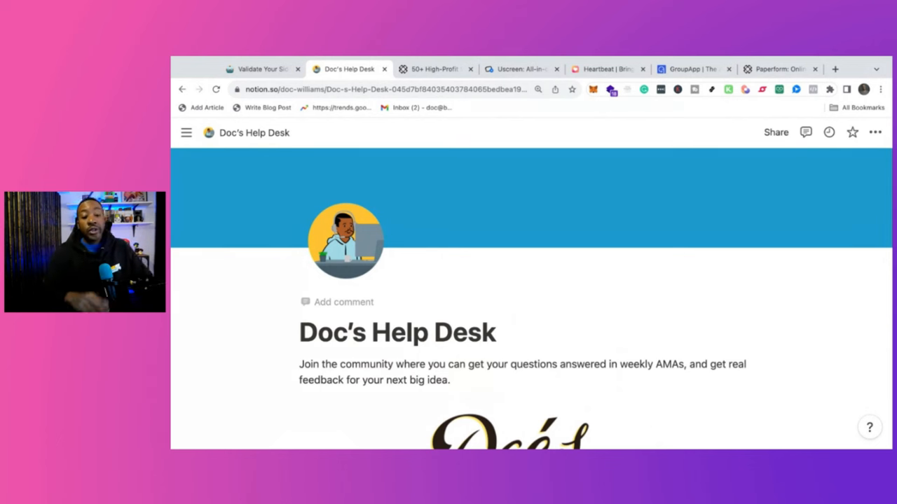
{"action": "scroll", "scroll_direction": "down", "scroll_amount": 3}
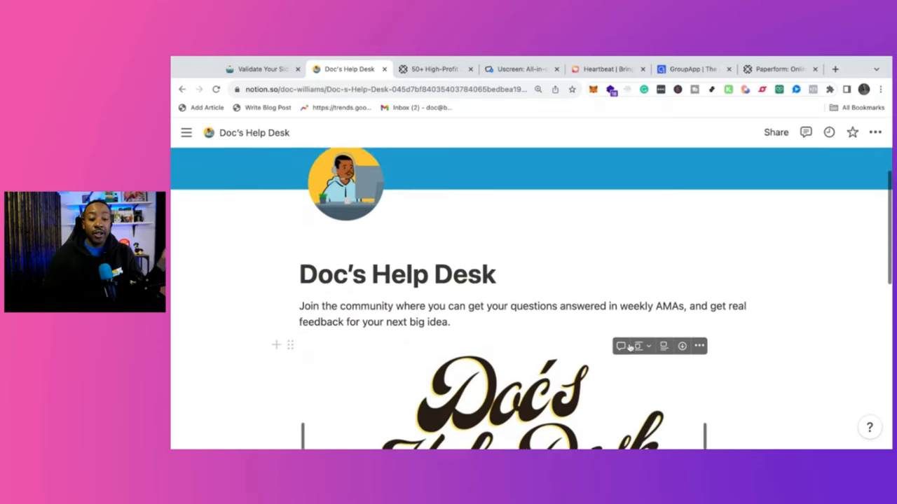
{"action": "left_click", "coordinate": [778, 68]}
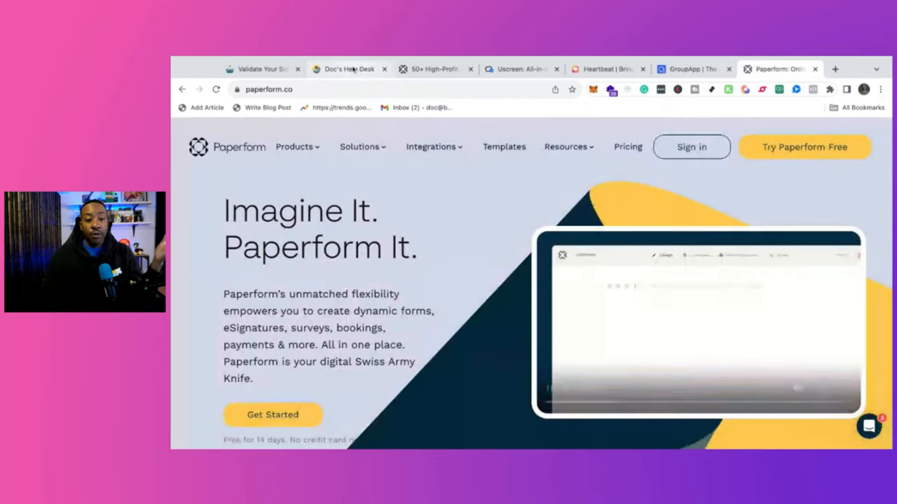
{"action": "left_click", "coordinate": [347, 69]}
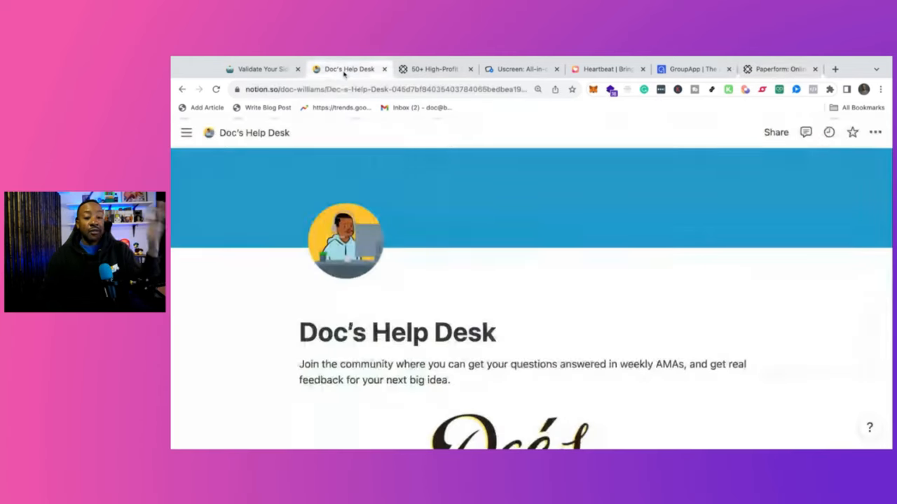
{"action": "scroll", "scroll_direction": "down", "scroll_amount": 3}
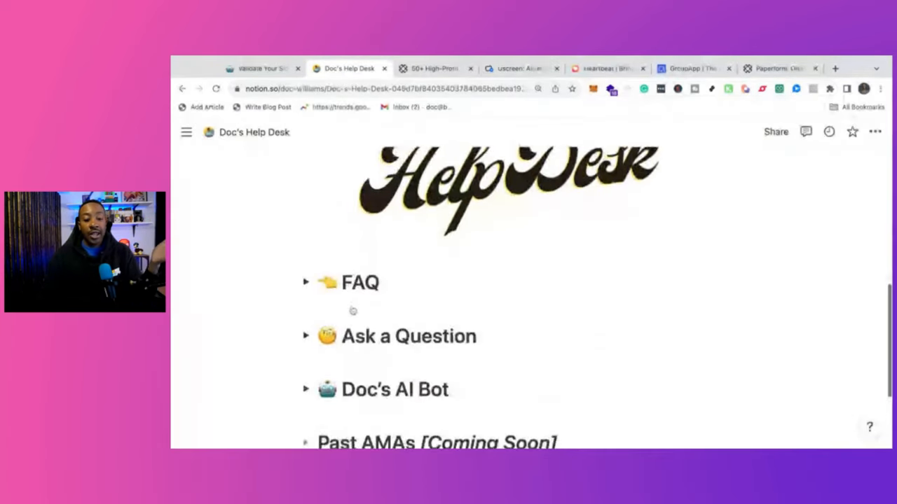
{"action": "scroll", "scroll_direction": "up", "scroll_amount": 3}
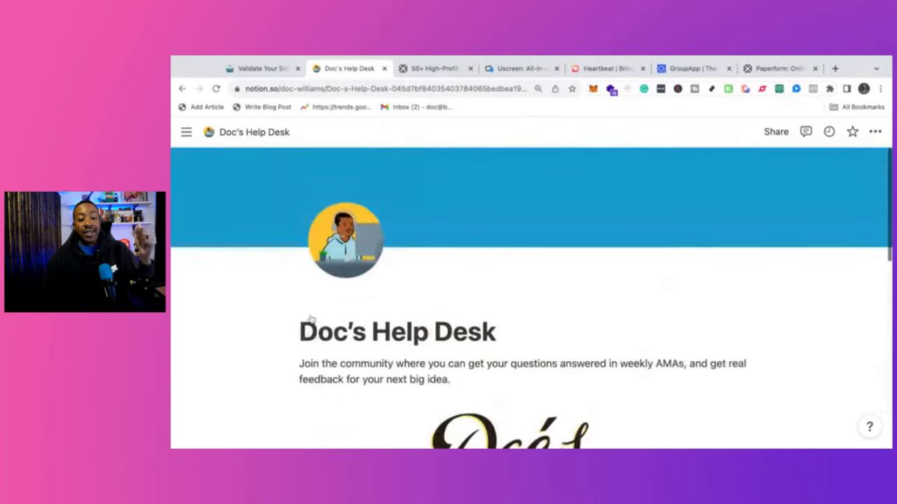